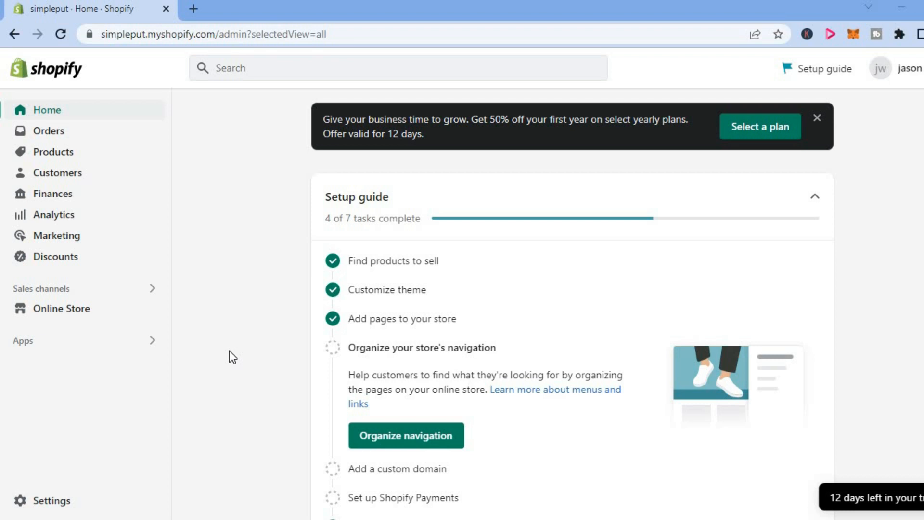
mouse_move(57, 500)
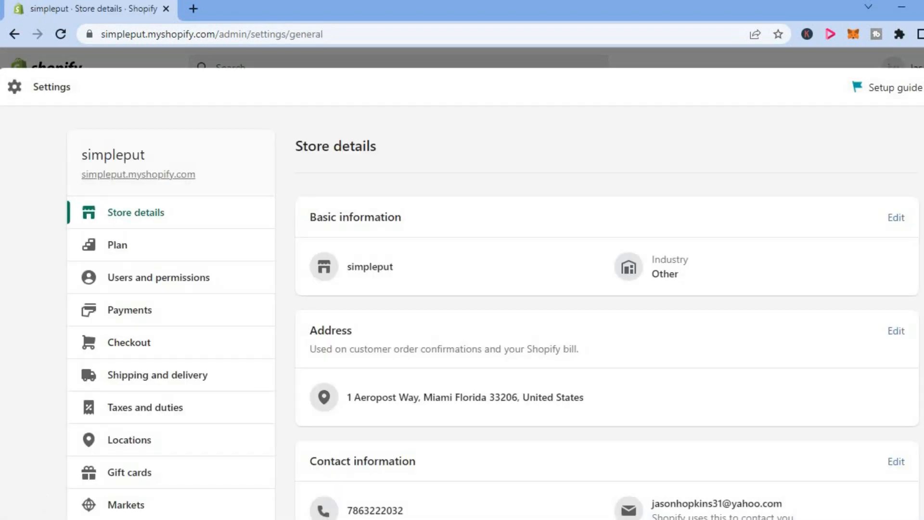
Scroll down the Store details page toward the Files entry.
scroll("down", 3)
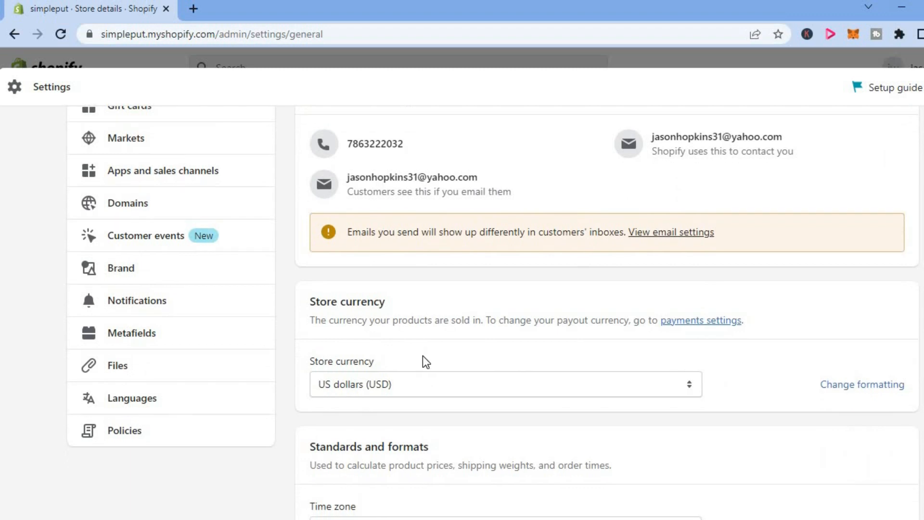
mouse_move(116, 365)
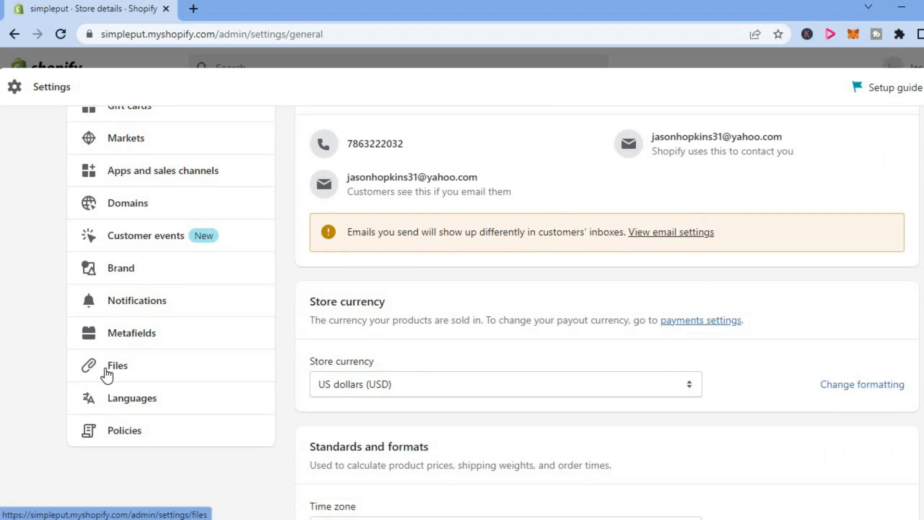
Go to the Files settings page and start an upload, bringing up the Windows Open dialog.
left_click(116, 365)
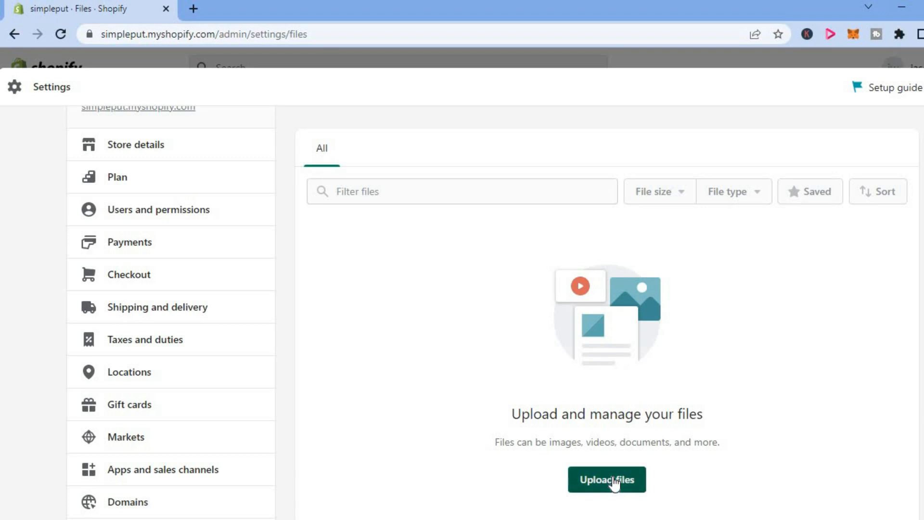
left_click(606, 479)
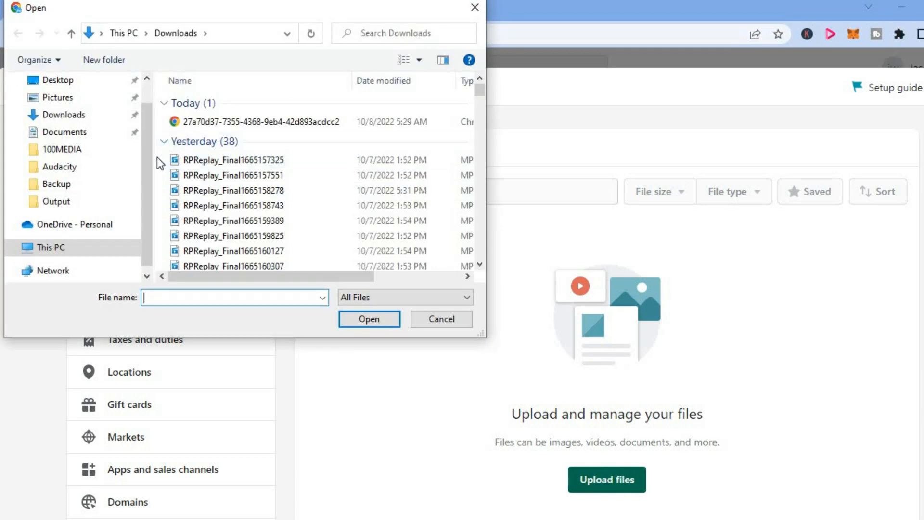
Browse the Downloads folder in the Open dialog to locate the video for upload.
left_click(62, 148)
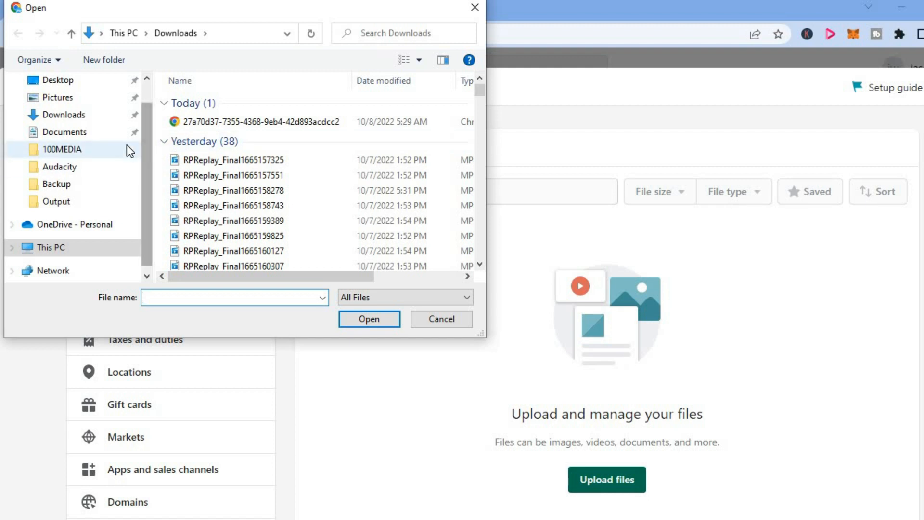